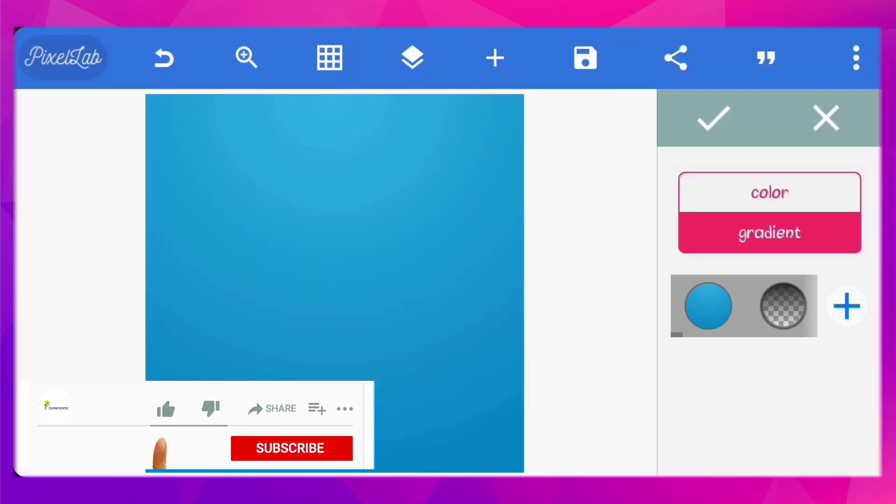
Change the background gradient's blue swatch to #0C87C1 and confirm.
click(707, 306)
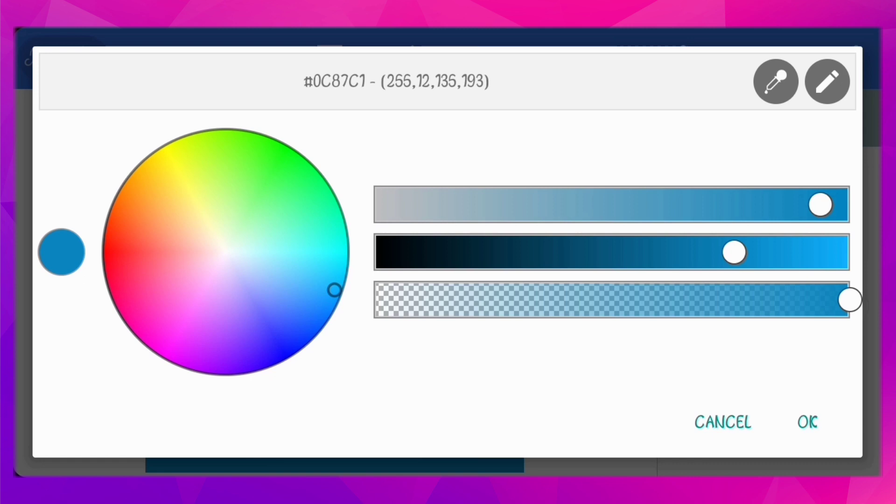
click(807, 422)
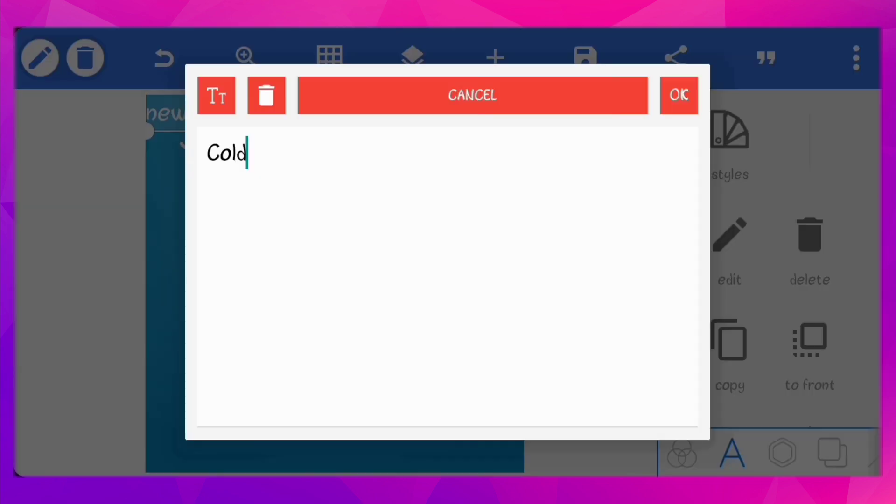
Confirm the text 'Cold' and apply a heavy bold font to it.
click(678, 95)
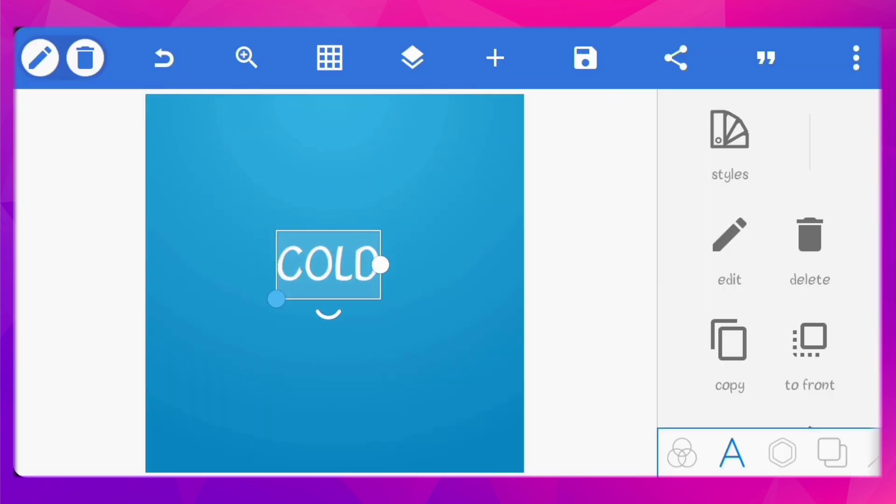
click(729, 234)
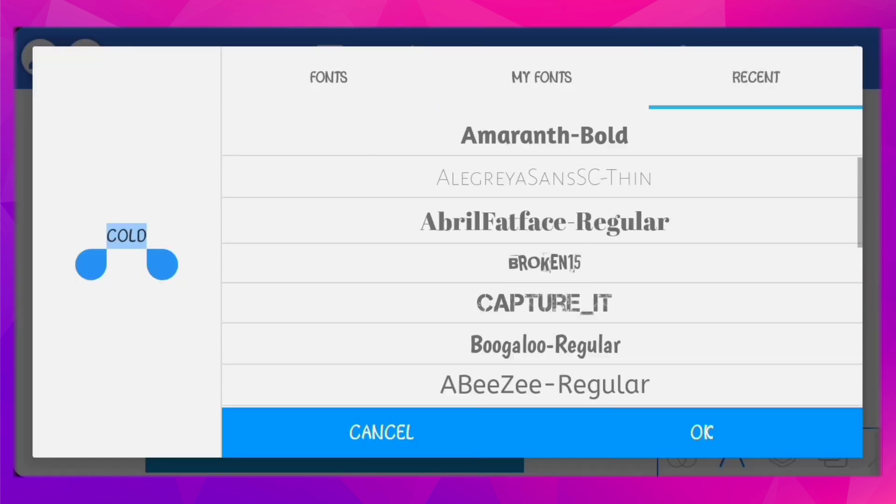
click(701, 432)
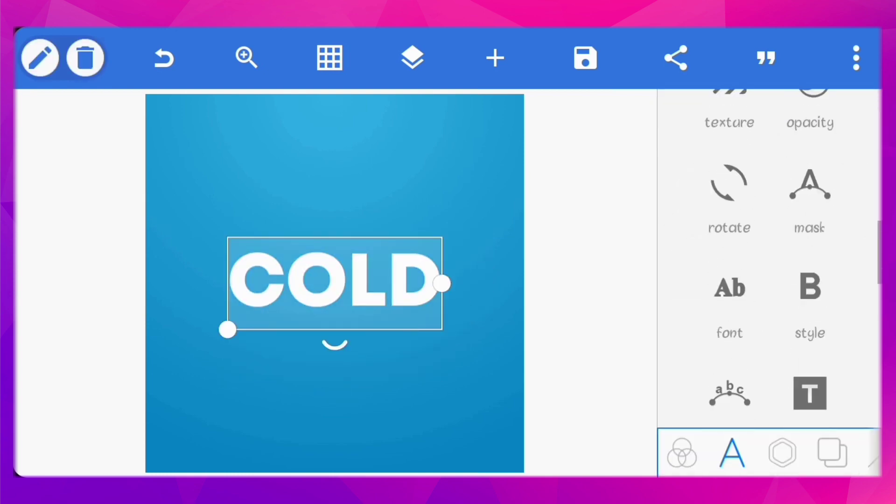
scroll(down, 3)
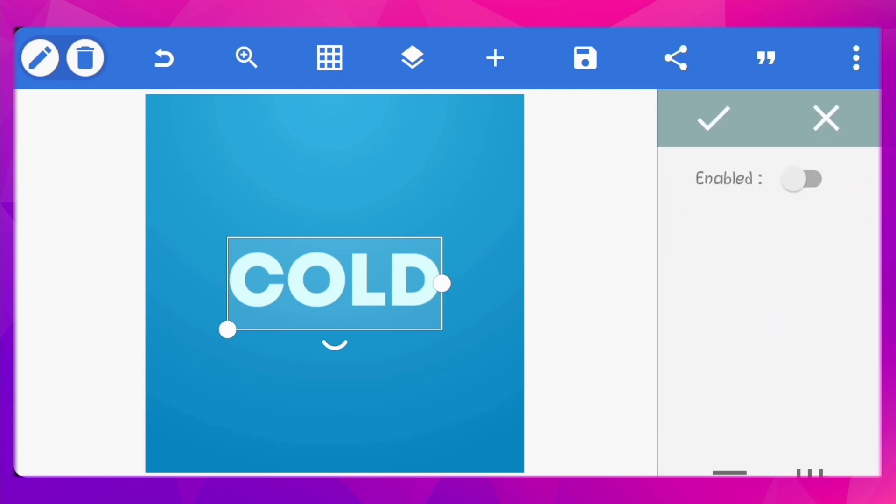
Enable the outline on COLD and adjust its stroke width.
click(801, 179)
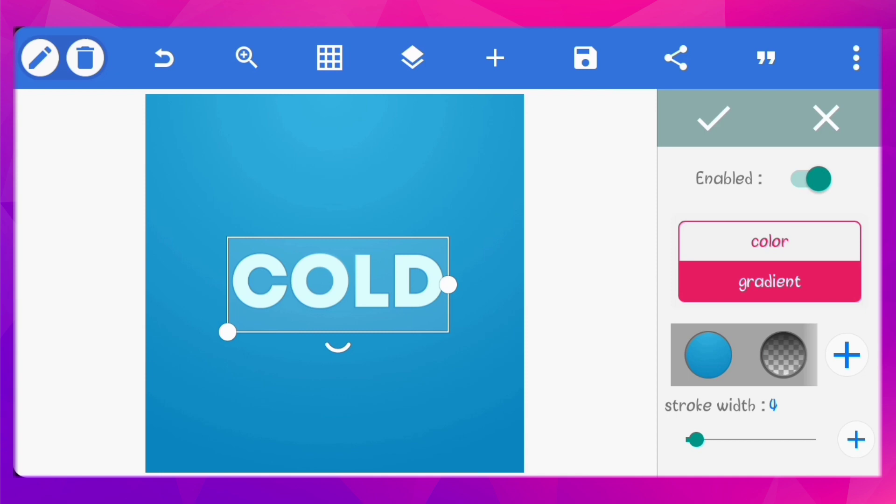
drag(695, 439, 725, 438)
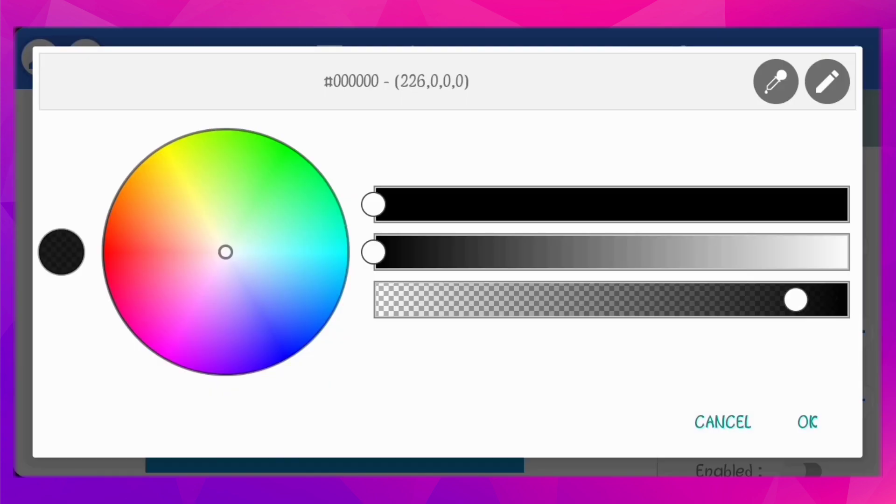
Set the COLD shadow colour, keep opacity 37% and blur 10, and offset x to -15.
drag(794, 300, 553, 300)
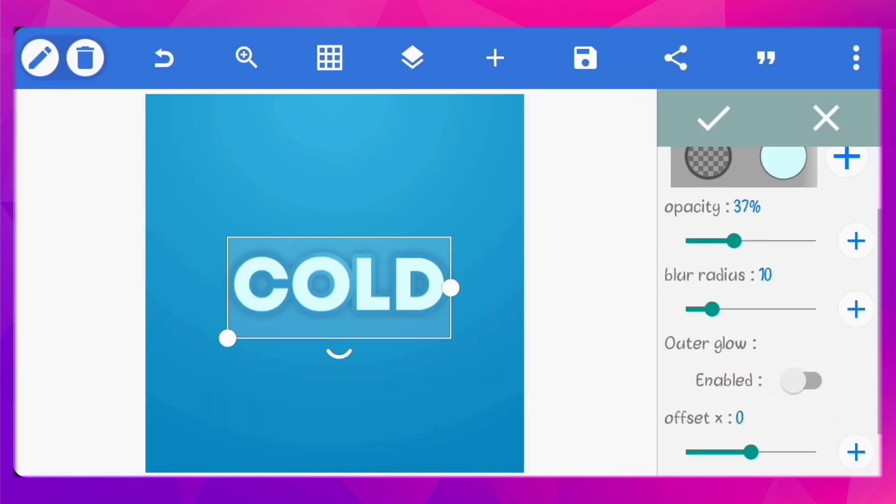
scroll(down, 3)
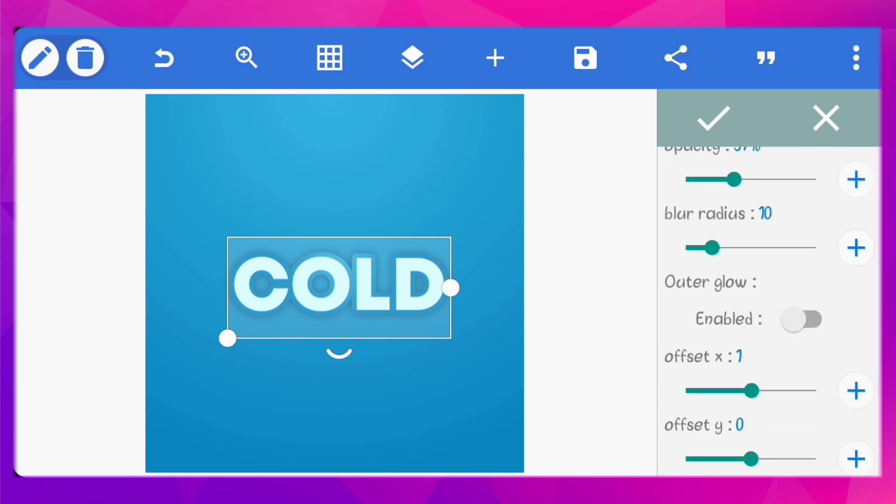
drag(751, 391, 741, 391)
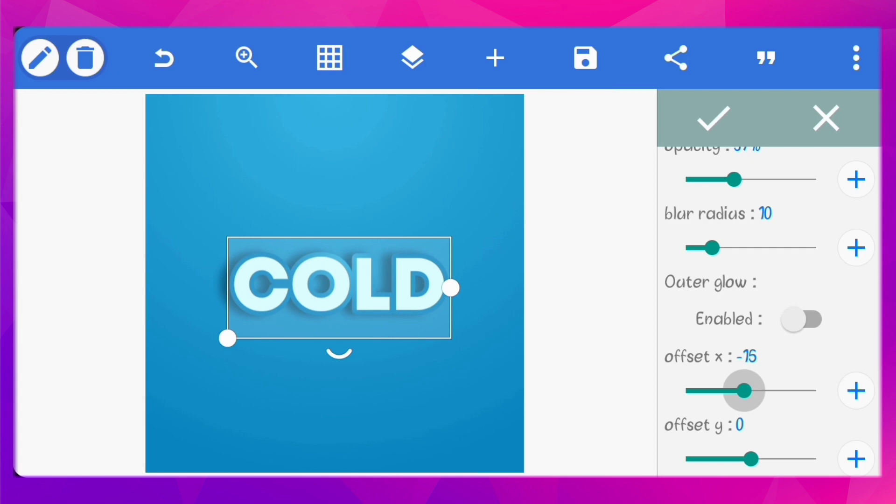
drag(742, 391, 751, 387)
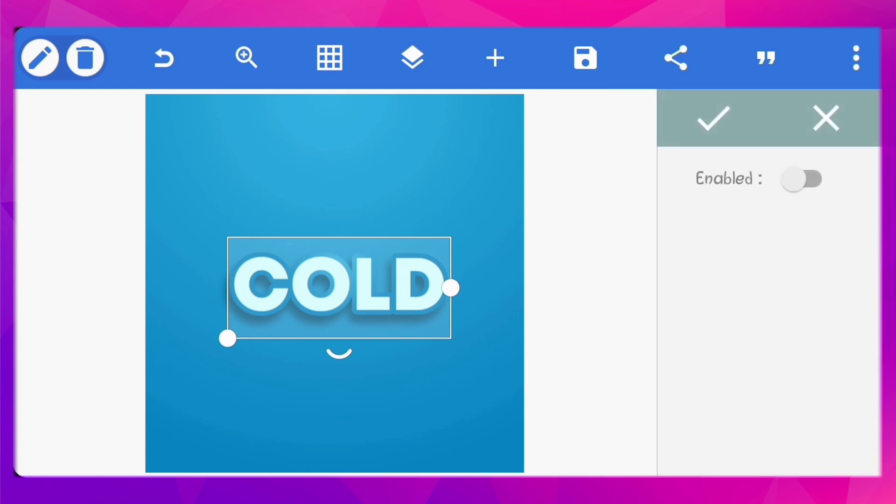
Enable the 3D effect on COLD and darken the extruded sides to 45%.
click(800, 179)
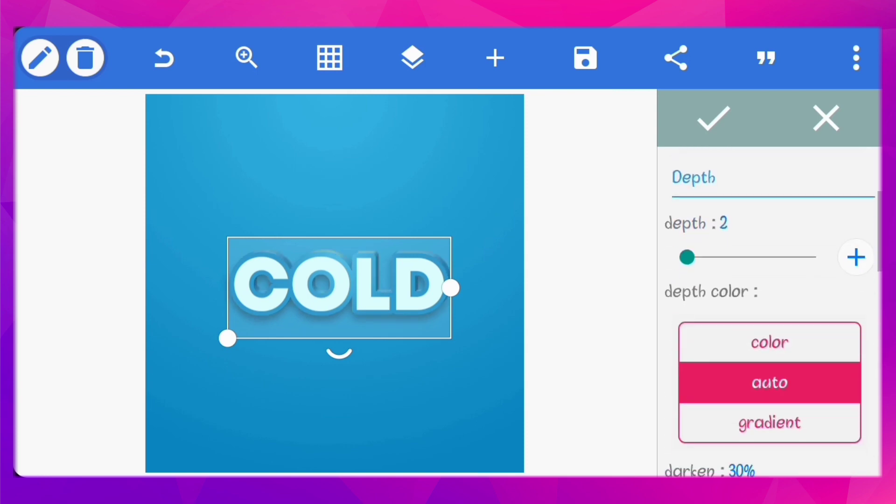
scroll(down, 3)
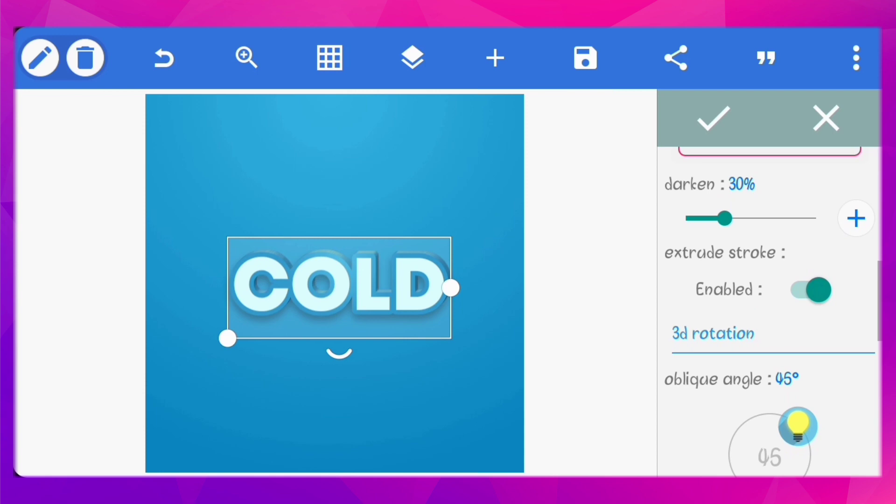
drag(725, 218, 733, 189)
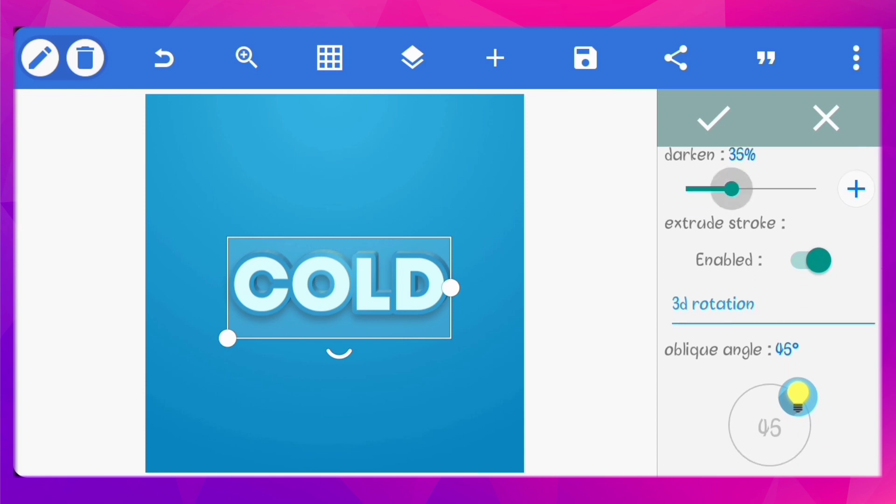
drag(729, 189, 754, 188)
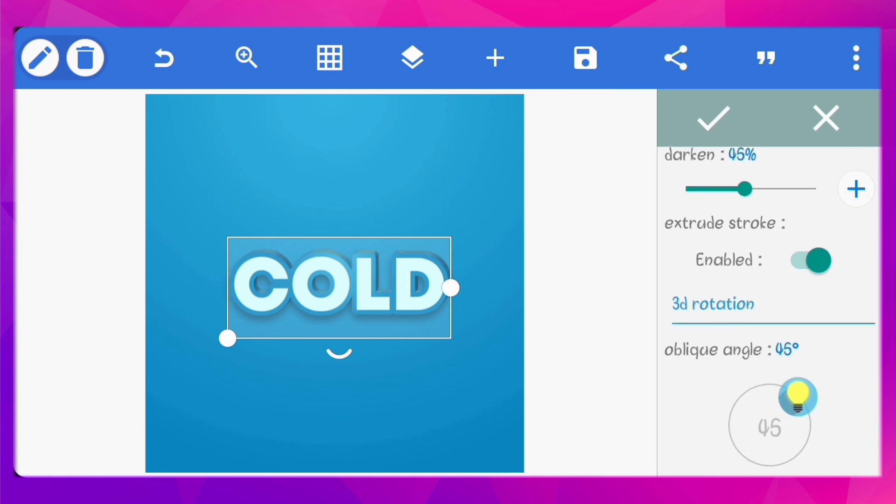
Rotate the 3D extrusion's oblique angle to 344°.
scroll(down, 3)
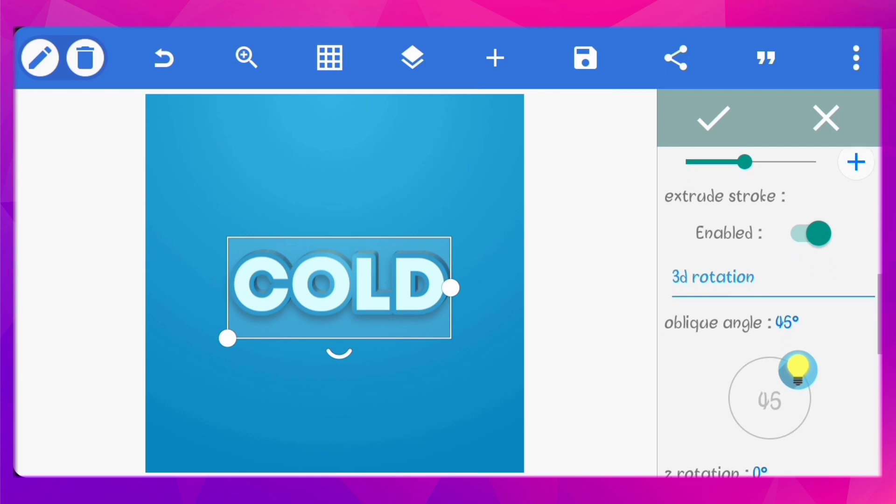
drag(800, 369, 812, 357)
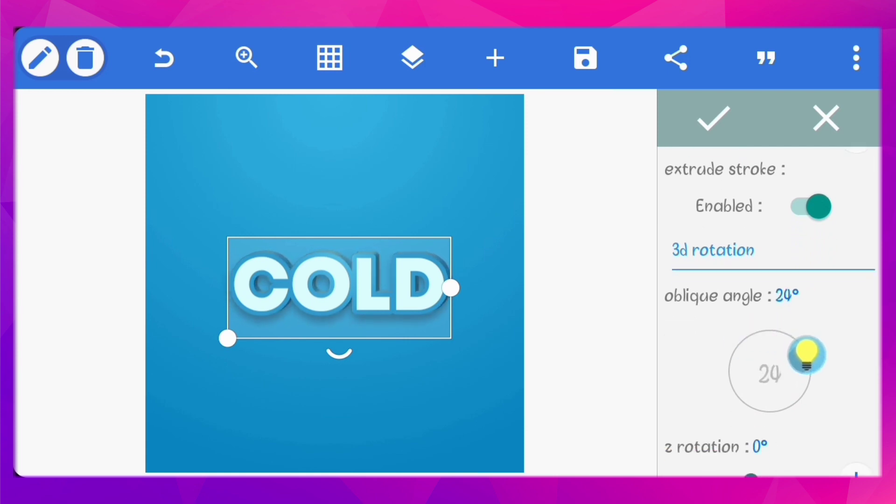
drag(806, 353, 811, 380)
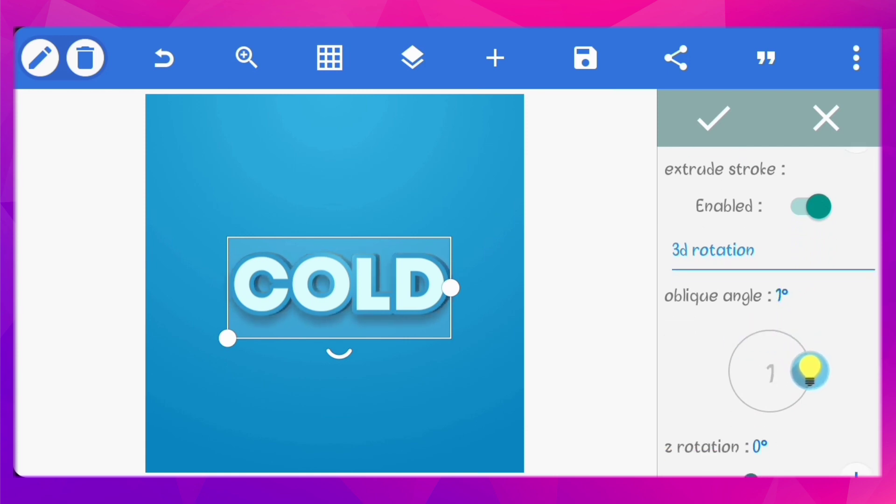
drag(805, 369, 811, 380)
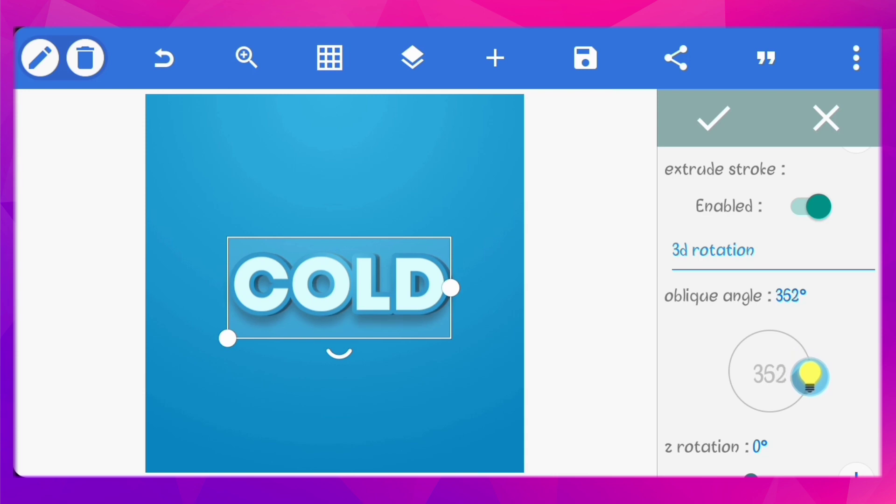
drag(806, 377, 811, 372)
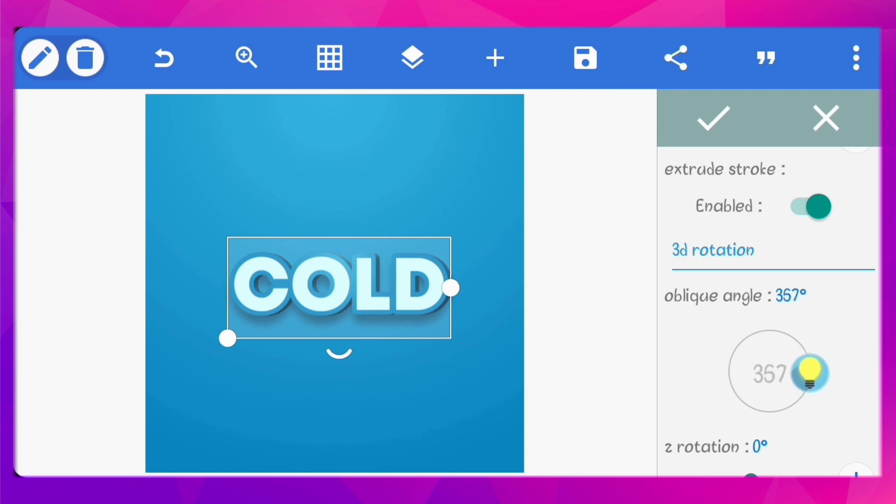
drag(811, 368, 799, 389)
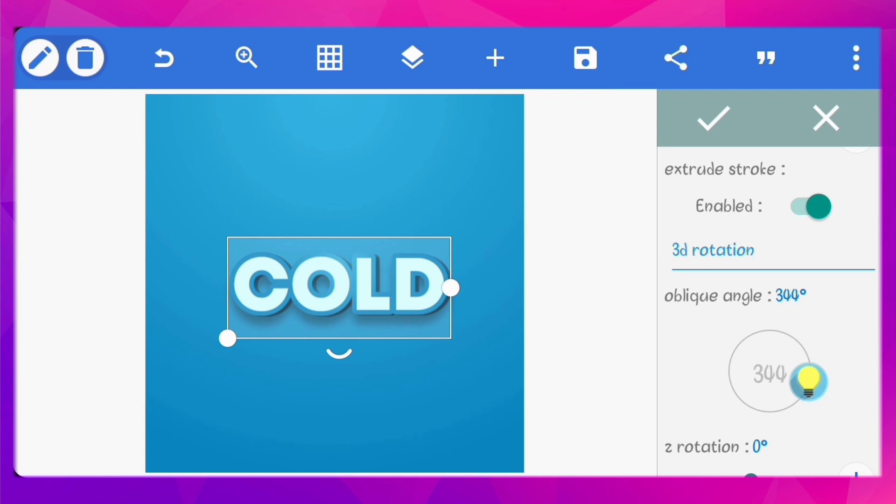
Set the 3D simulated light angle to 334° and intensity to 100.
scroll(down, 3)
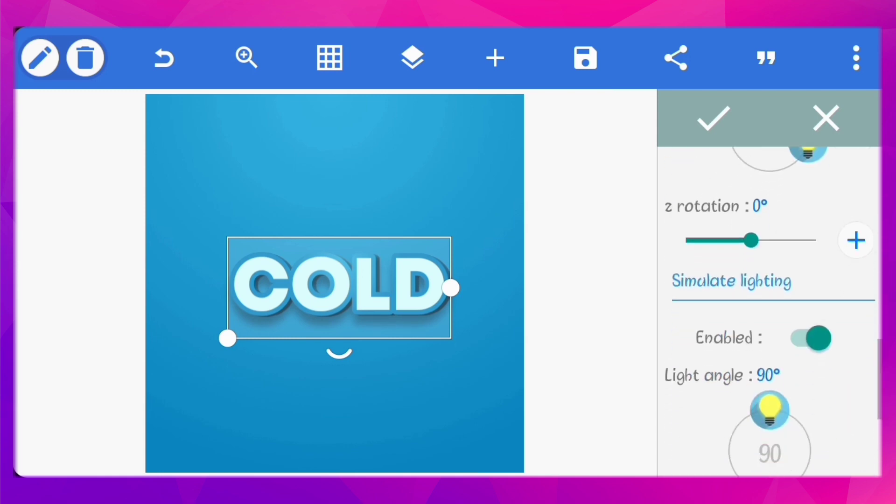
scroll(down, 3)
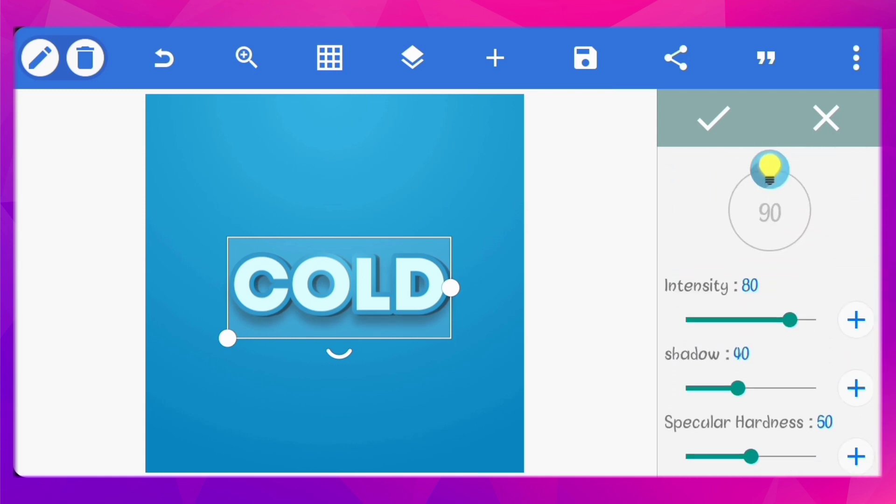
drag(769, 169, 797, 235)
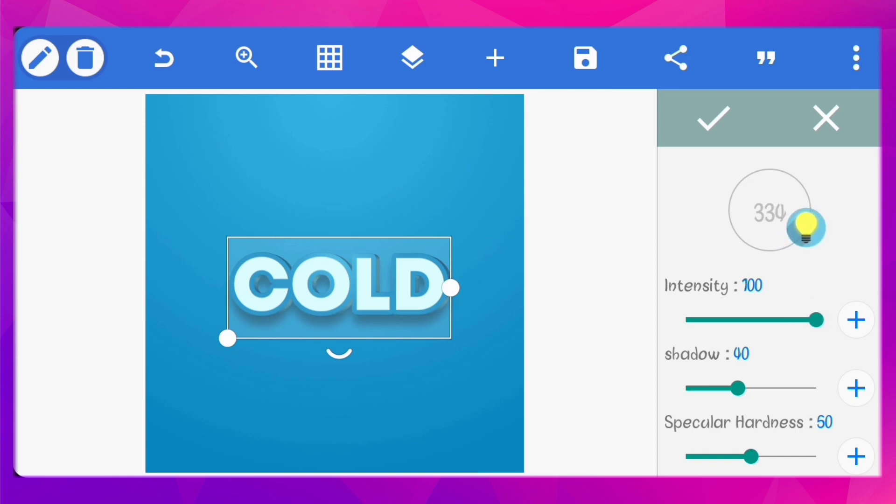
drag(736, 388, 797, 388)
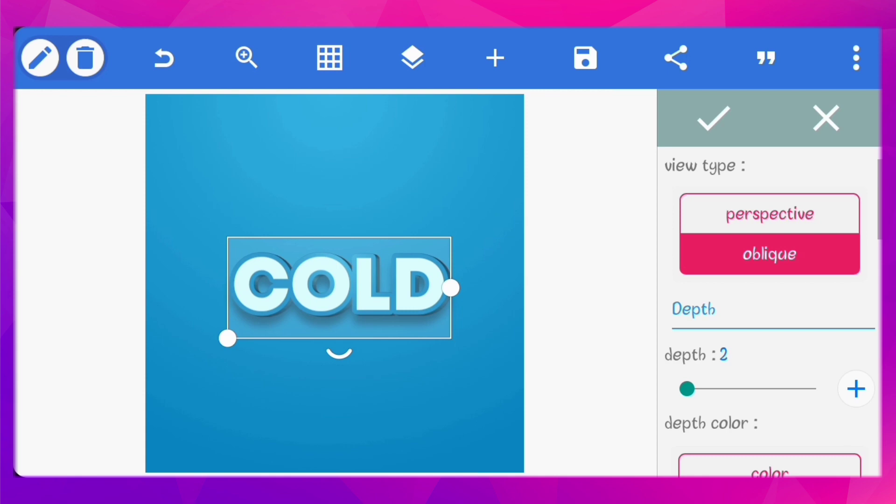
Duplicate the COLD text and align the copy over the original.
click(714, 117)
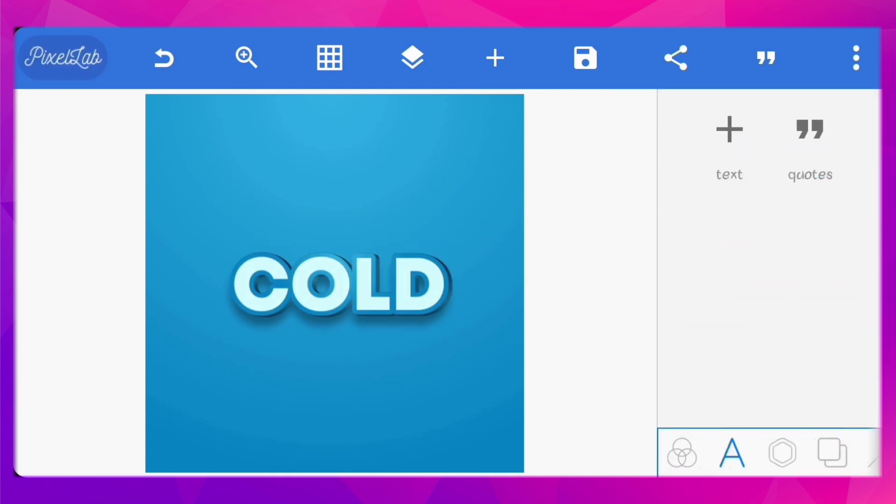
click(340, 291)
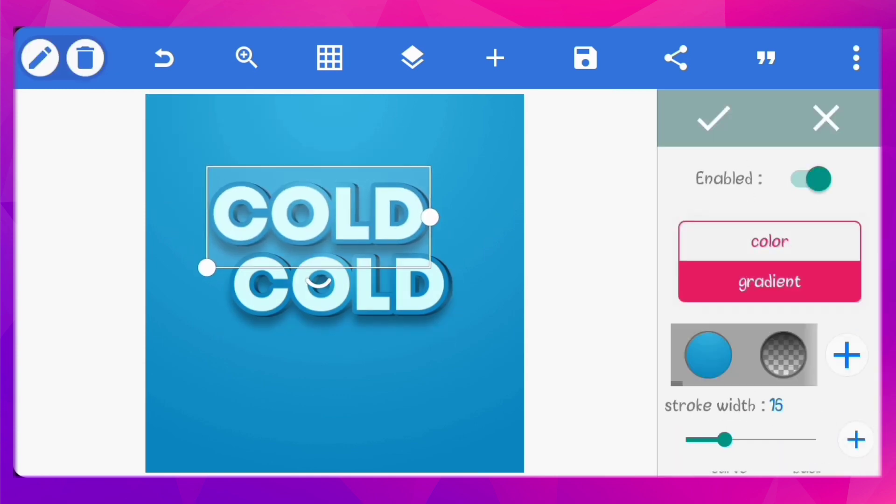
click(807, 179)
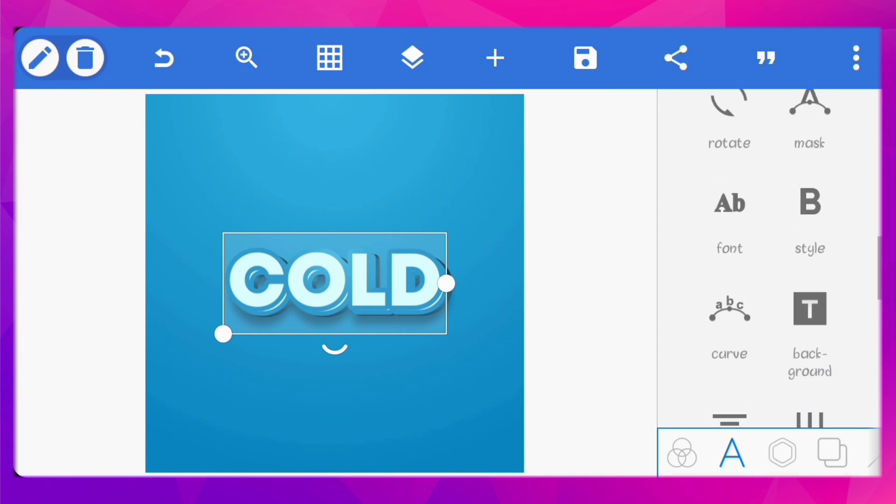
click(411, 58)
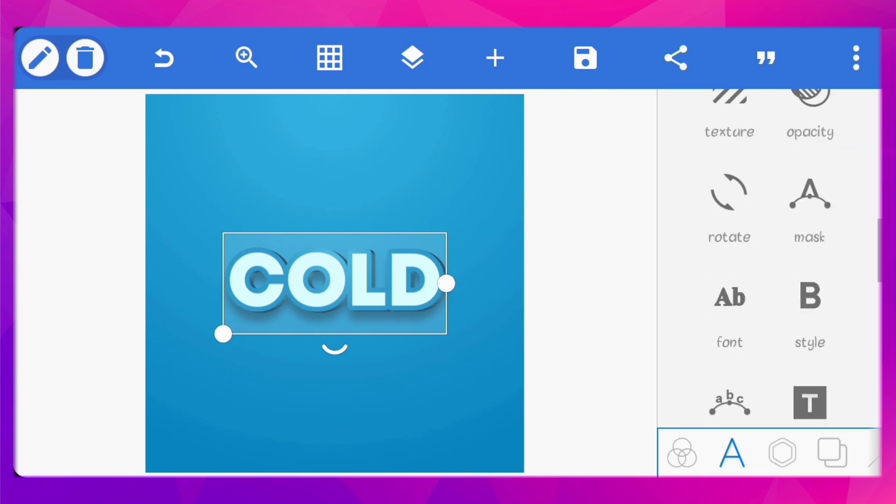
Apply a white colour stroke of width 16 to the top COLD copy.
scroll(down, 3)
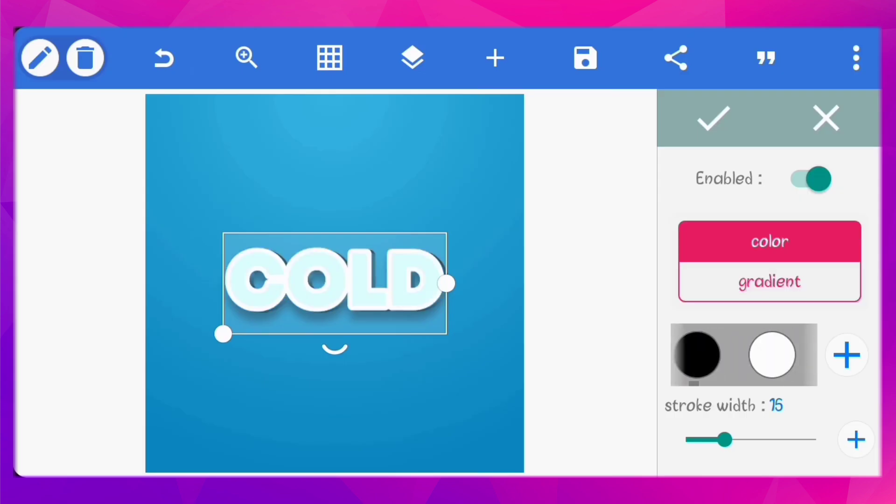
click(713, 117)
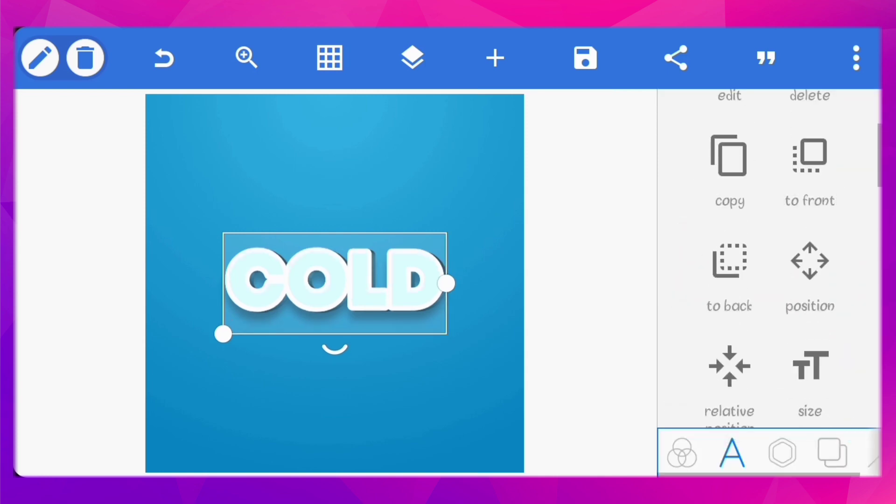
Apply an inner shadow in #9ff1ff with blur 3, offset x -7 and offset y -7.
scroll(down, 3)
text(9ff1ff)
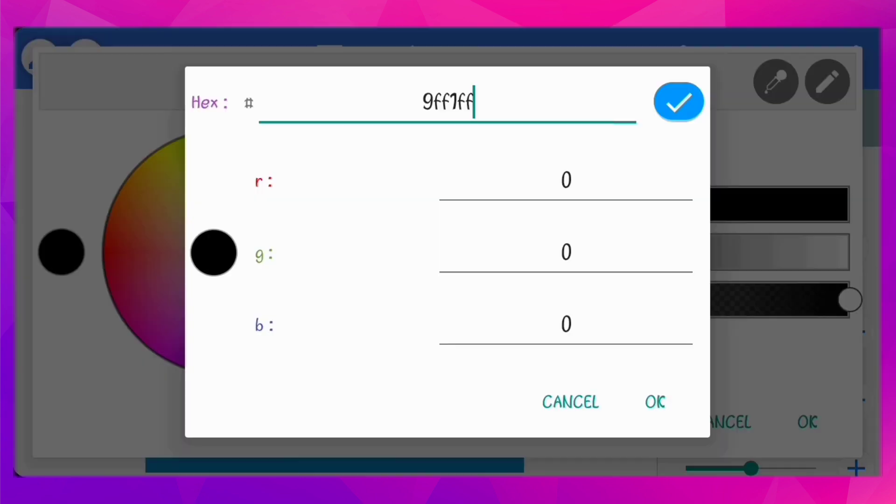
click(678, 102)
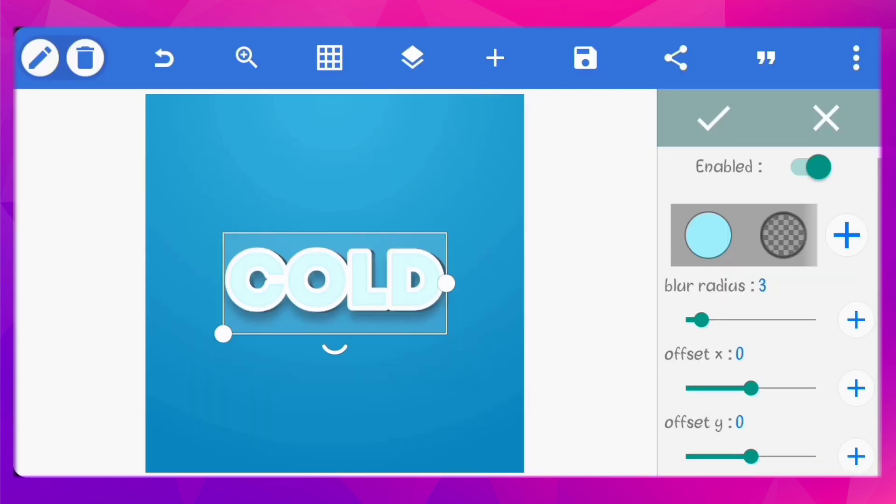
drag(753, 388, 745, 387)
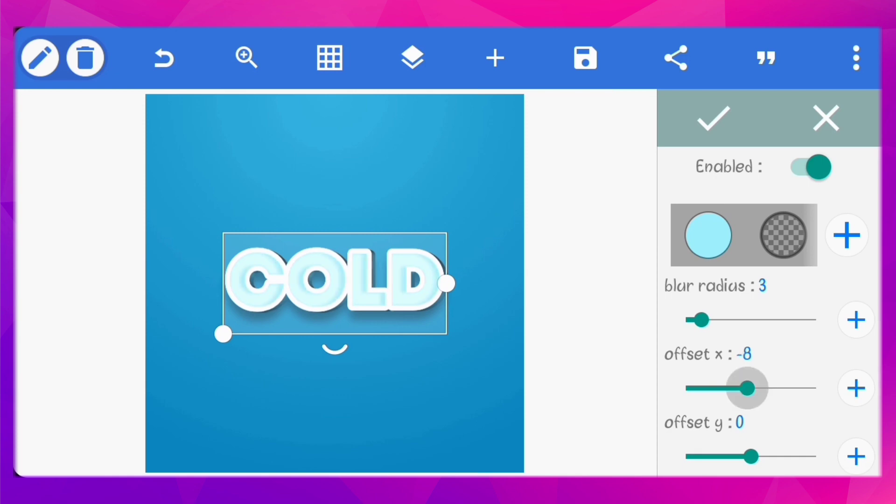
drag(744, 388, 748, 388)
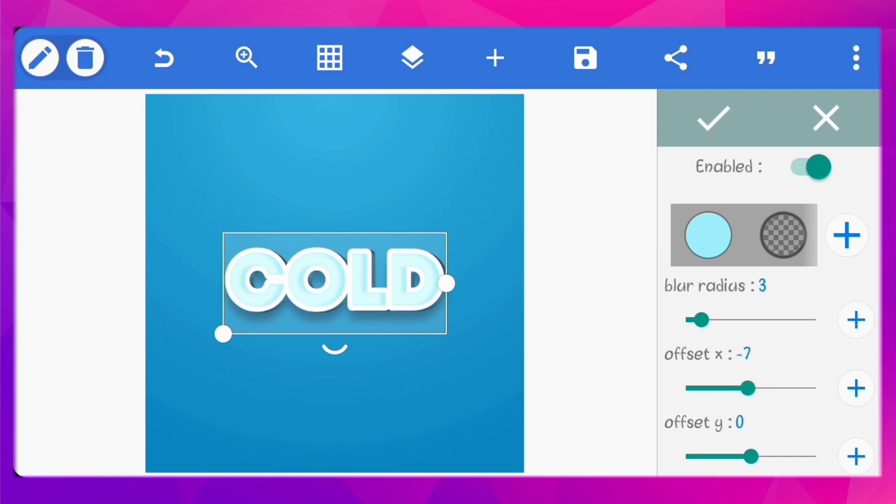
drag(751, 455, 743, 456)
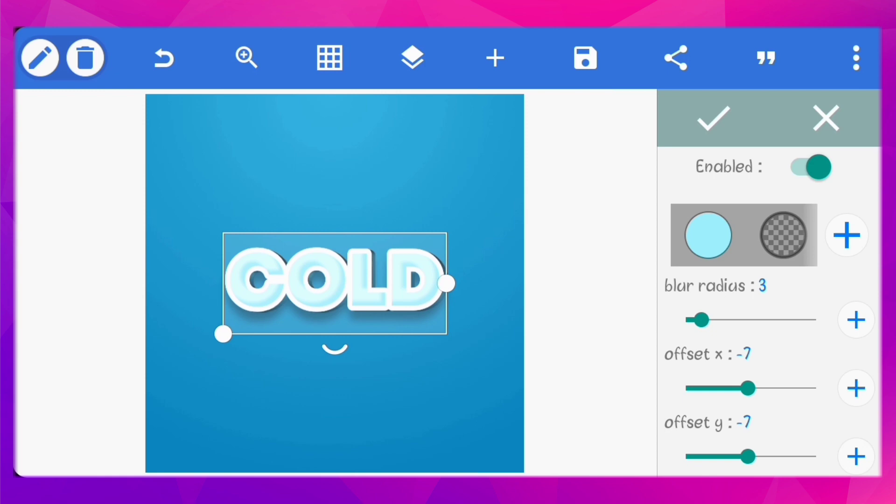
click(713, 118)
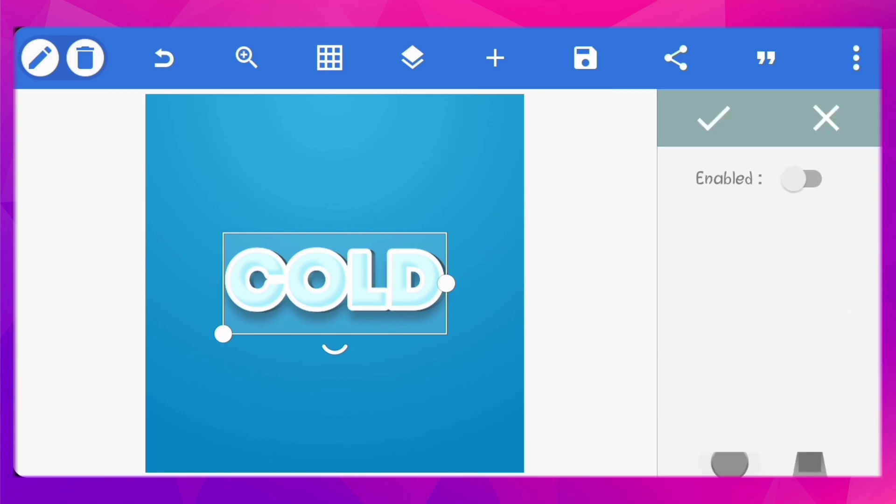
Enable emboss on the top copy, set light angle 242° and intensity 74.
click(801, 179)
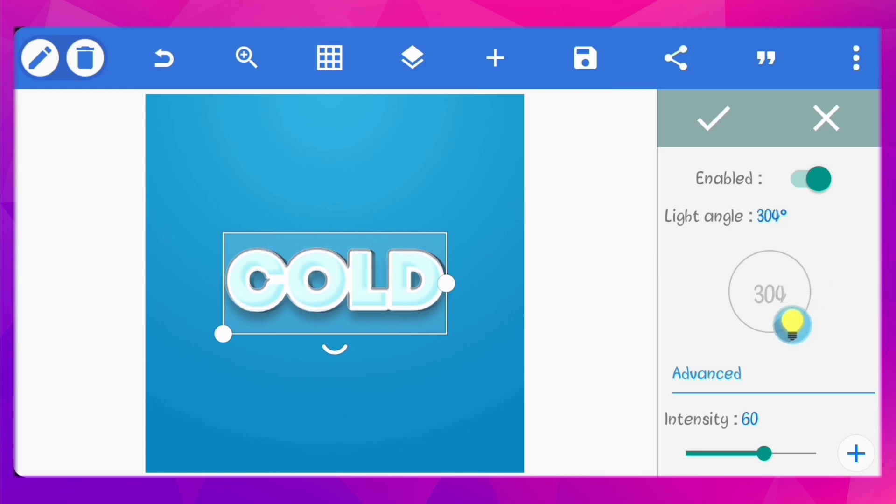
drag(793, 326, 770, 333)
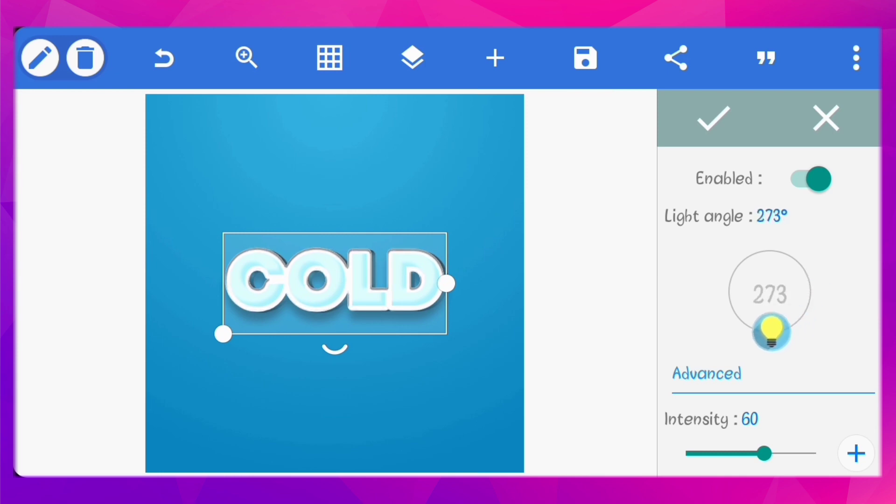
drag(771, 332, 748, 325)
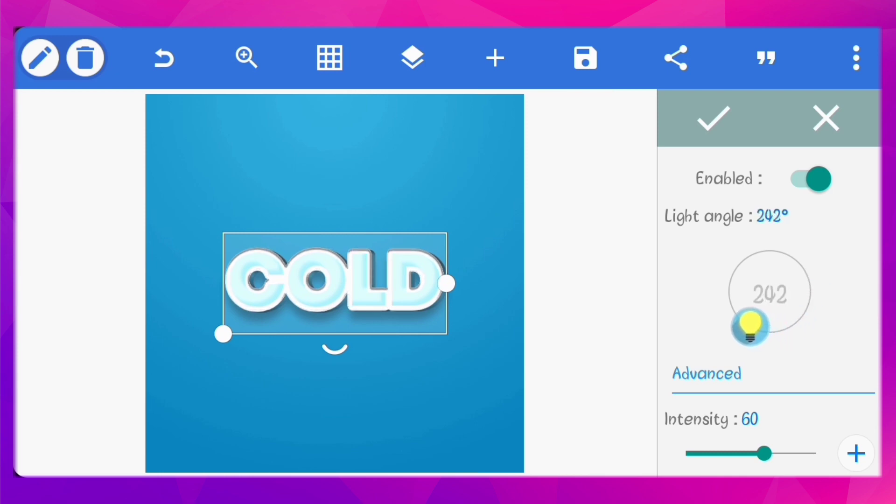
scroll(down, 3)
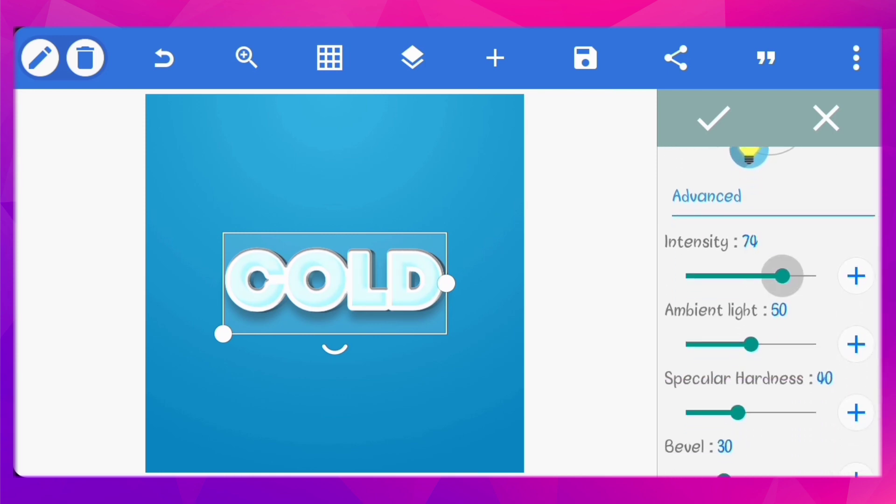
drag(781, 276, 788, 276)
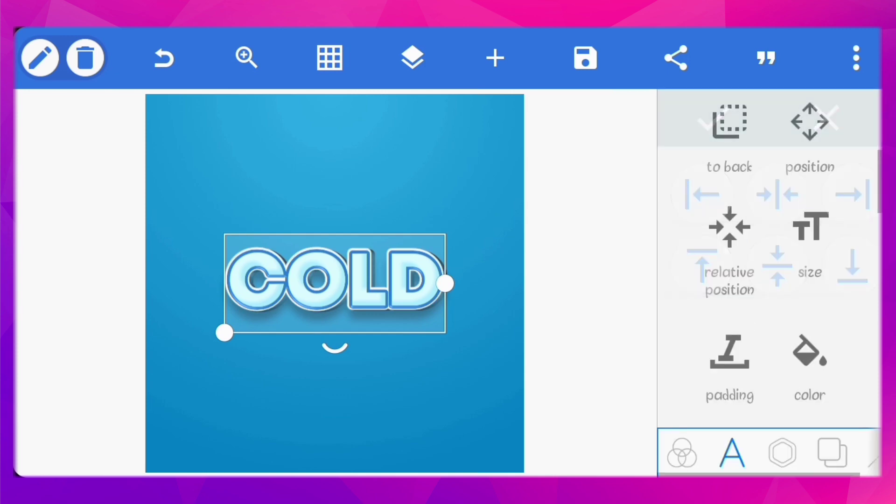
Change the top text layer and its underlying copy from COLD to ICE.
click(412, 58)
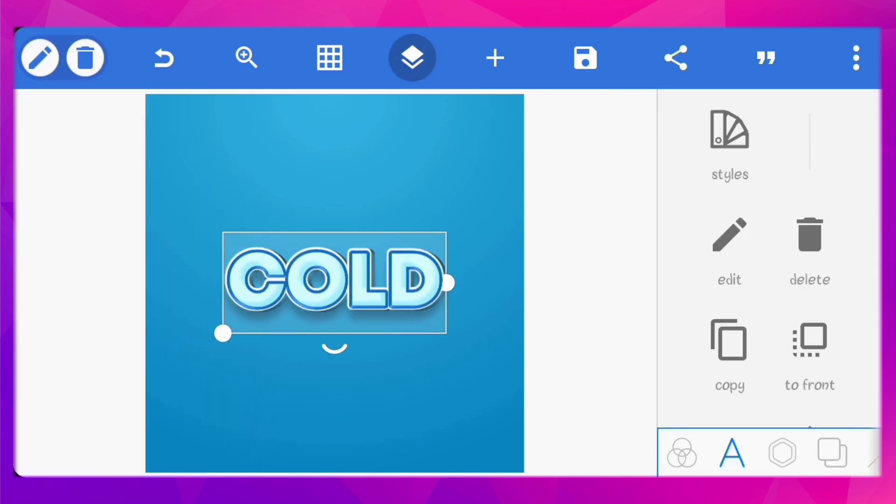
click(583, 58)
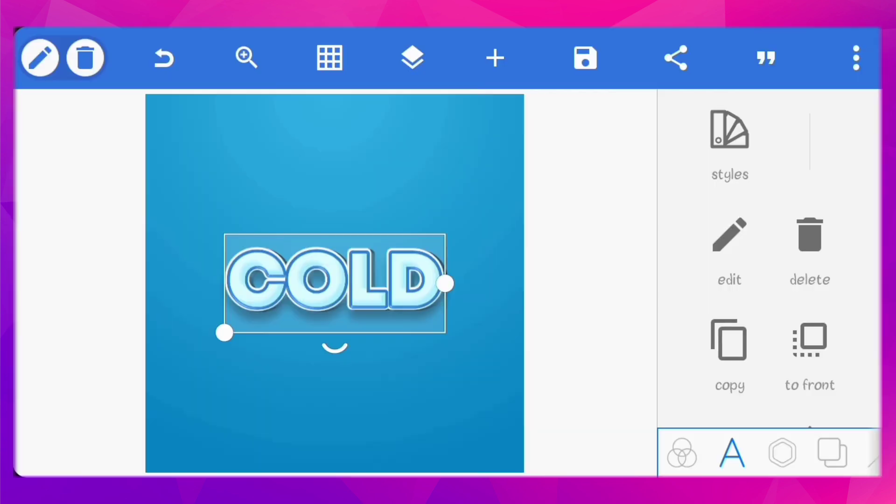
click(729, 234)
text(ICE)
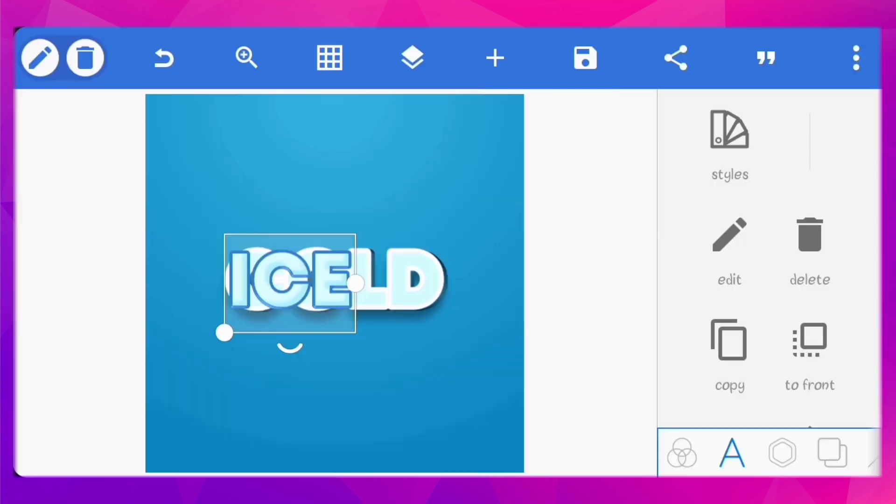
click(412, 58)
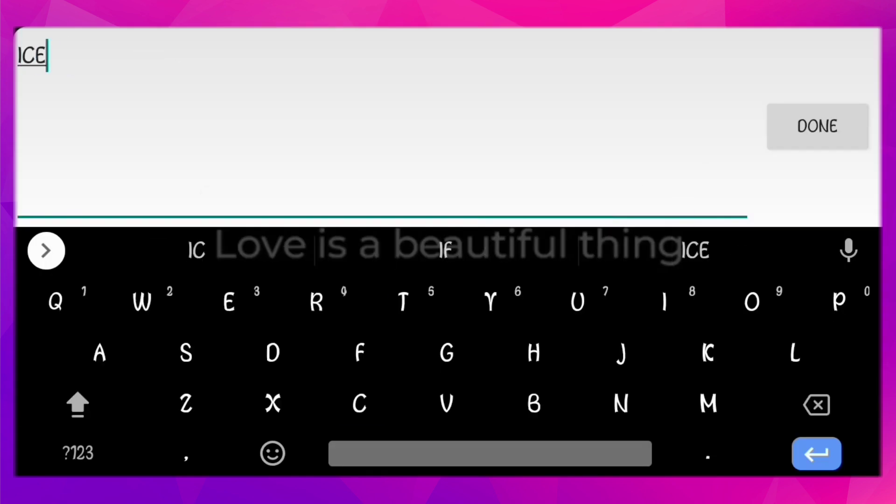
click(817, 127)
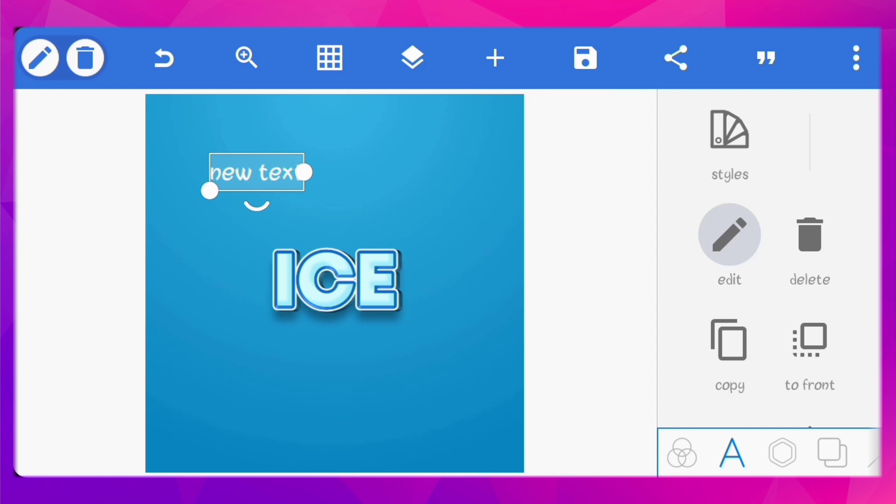
Enter 'Cold' as the new text's wording and apply a saved preset style to it.
click(729, 234)
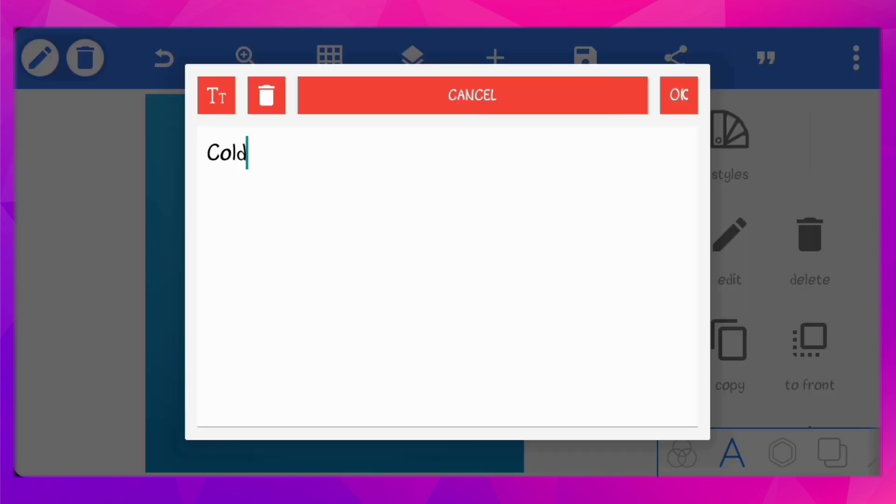
click(678, 96)
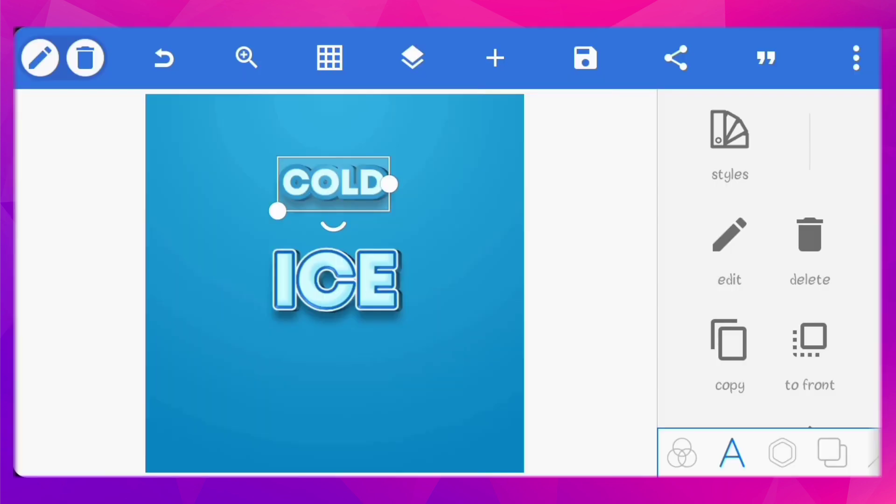
click(411, 58)
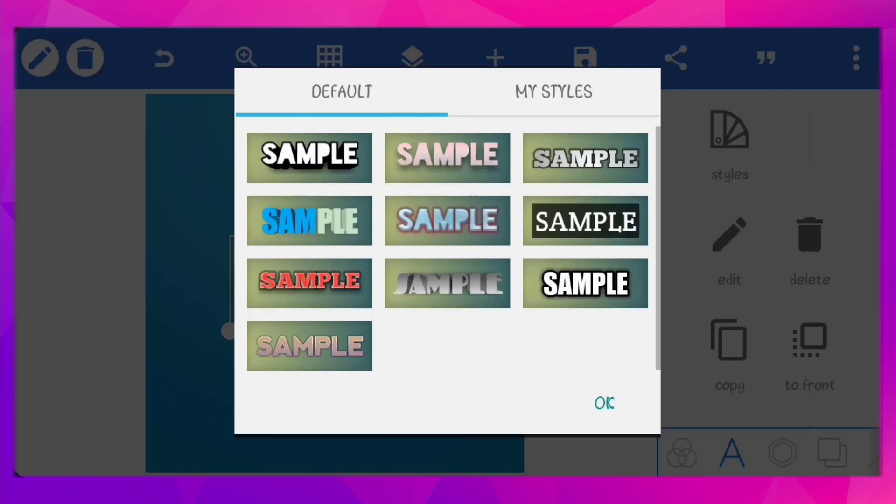
click(604, 403)
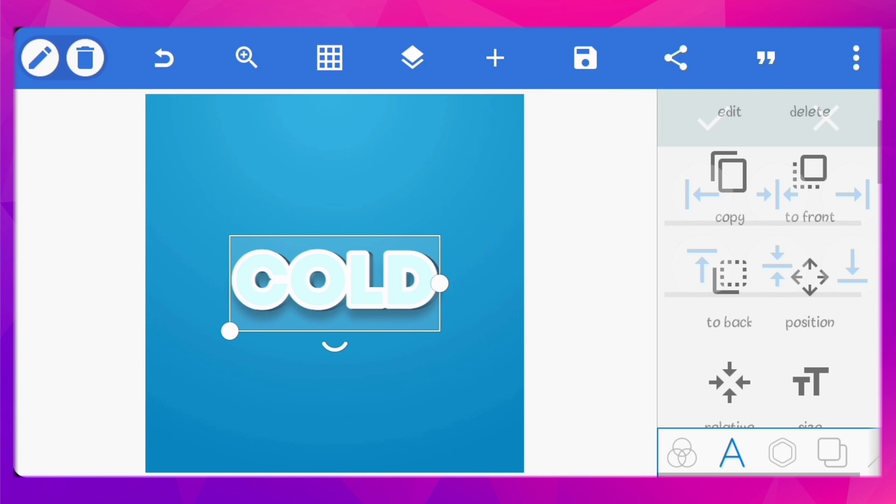